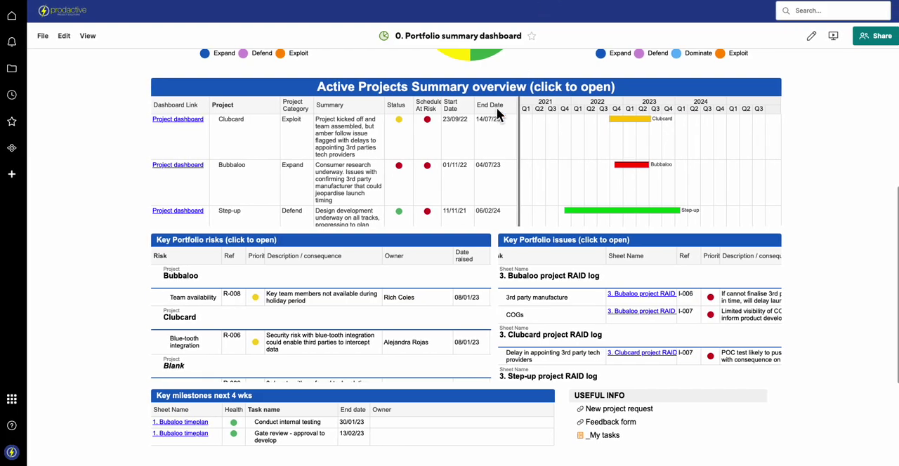
pyautogui.moveTo(410, 118)
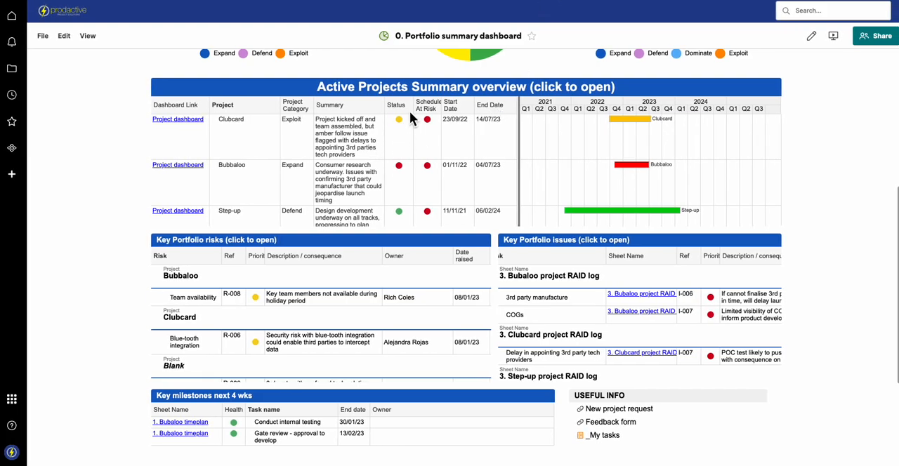
pyautogui.moveTo(197, 255)
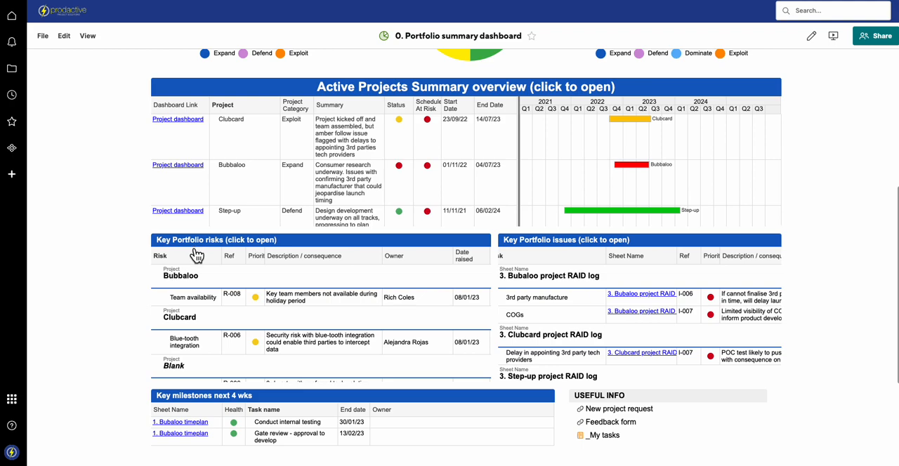
pyautogui.moveTo(200, 263)
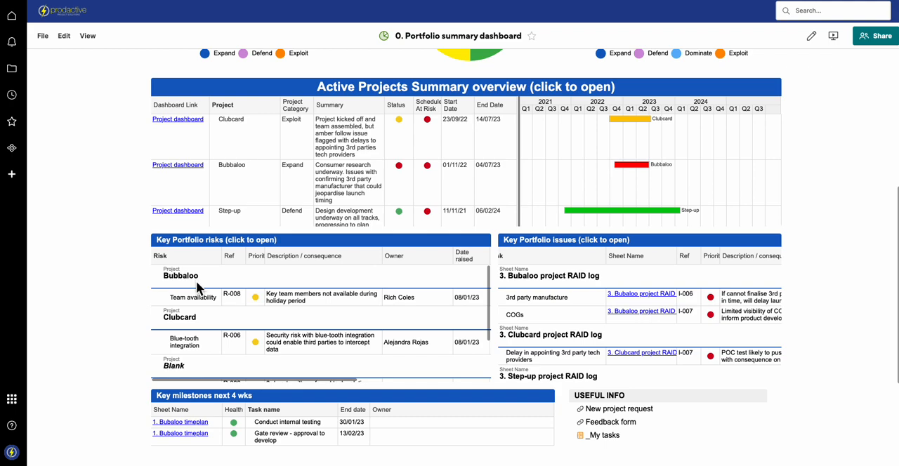
pyautogui.moveTo(196, 289)
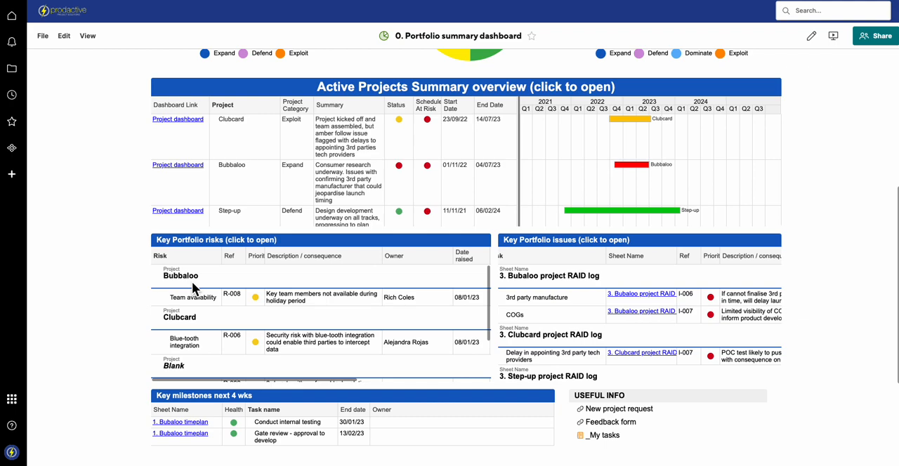
pyautogui.moveTo(646, 315)
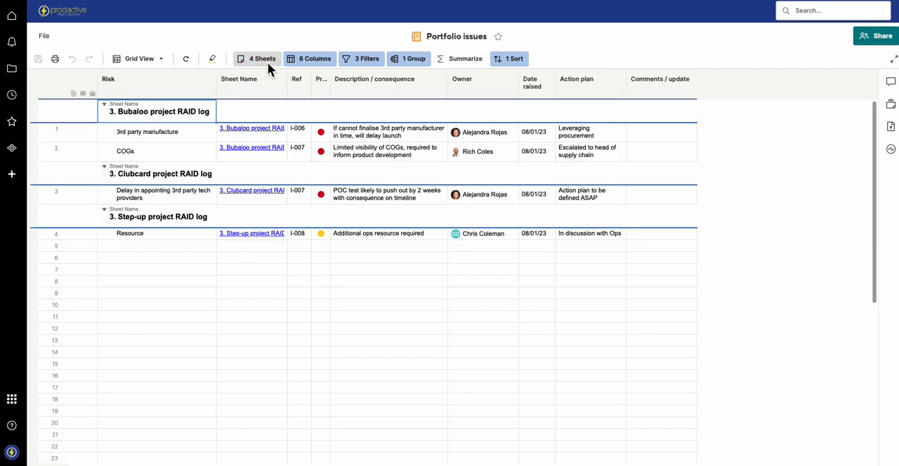
# Review the report's Columns list without changes and scroll the dashboard toward the Clubcard RAID log.
pyautogui.click(308, 59)
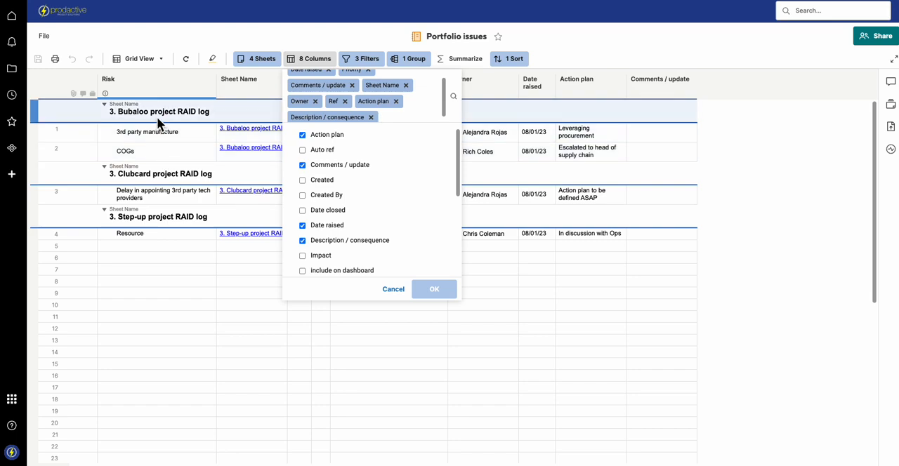
pyautogui.click(434, 289)
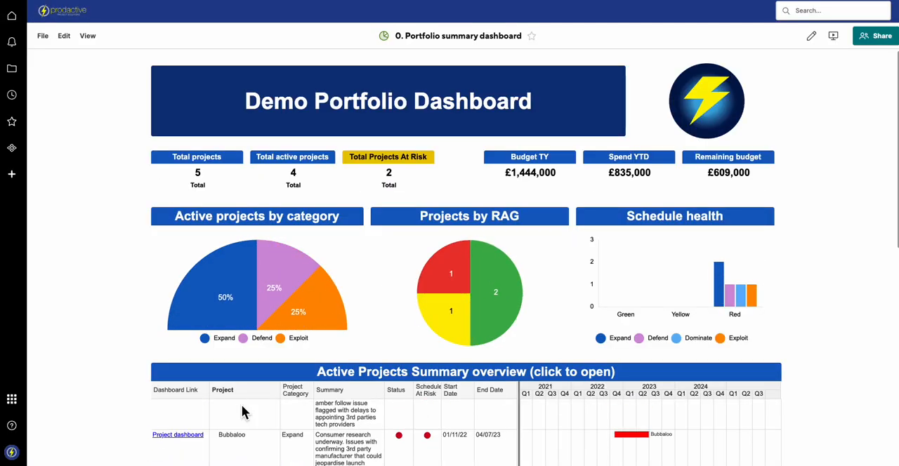
pyautogui.scroll(-3)
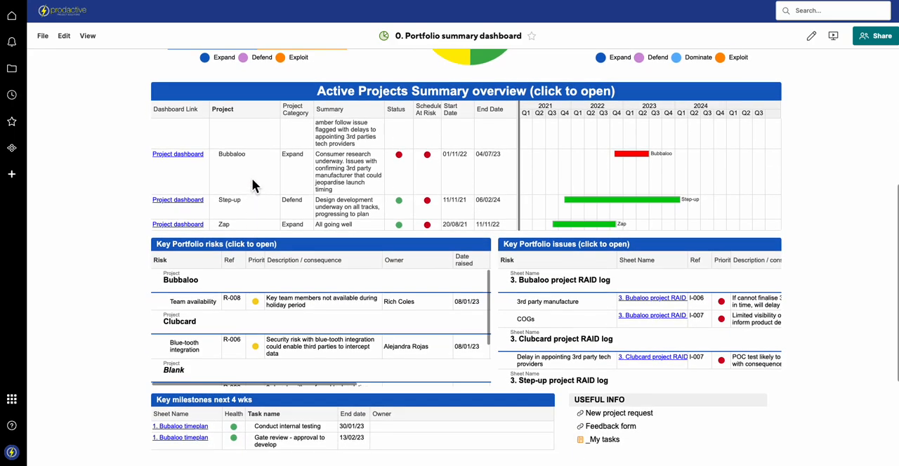
pyautogui.moveTo(203, 291)
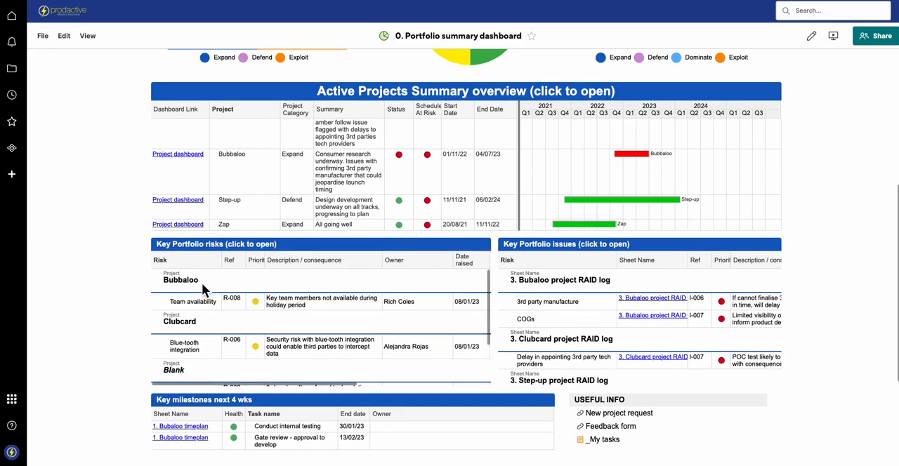
pyautogui.moveTo(206, 302)
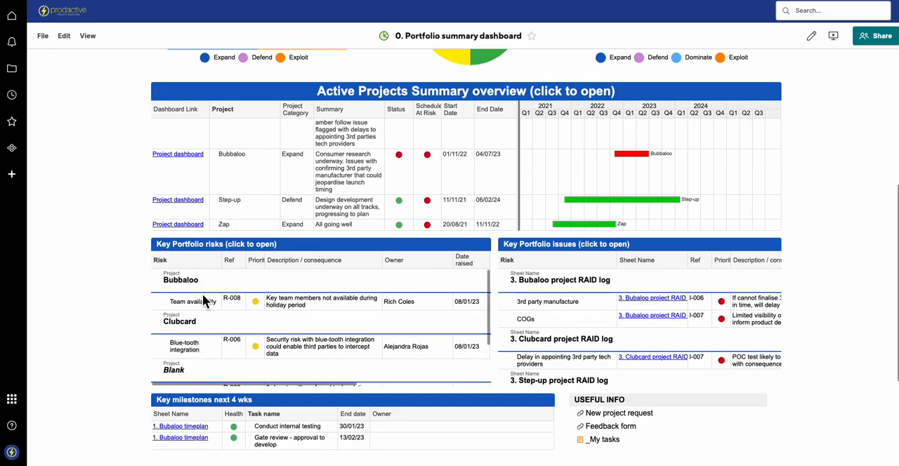
pyautogui.moveTo(189, 286)
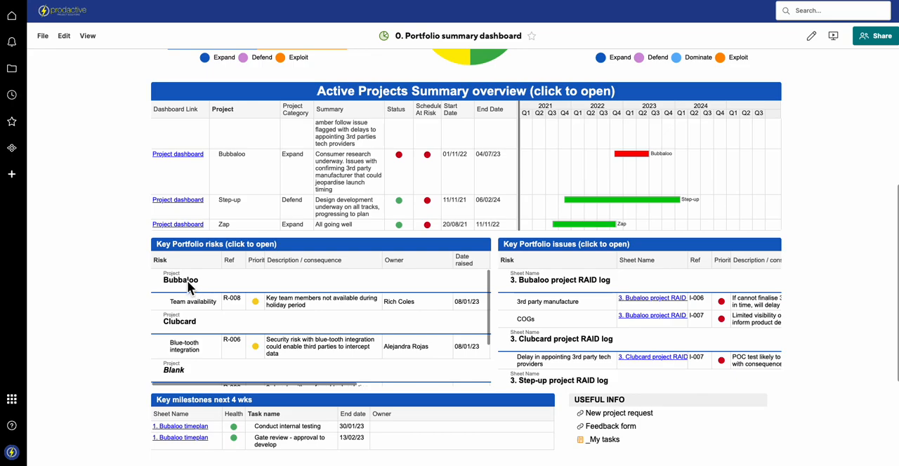
pyautogui.moveTo(205, 72)
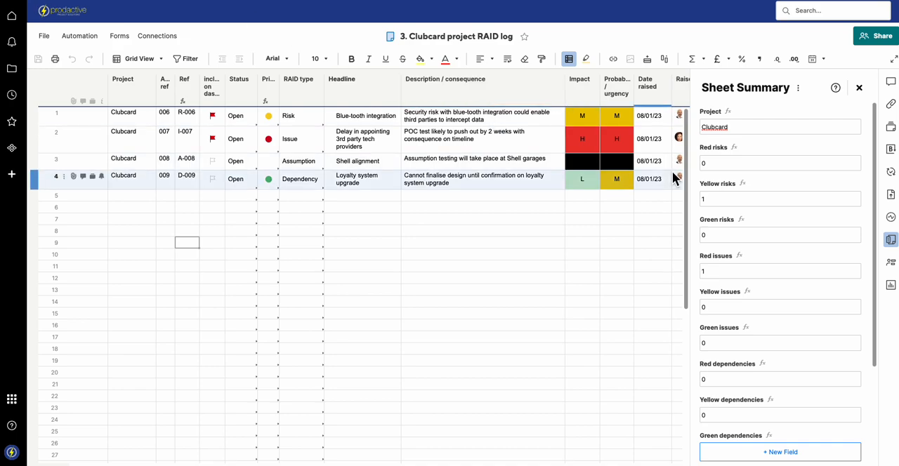
pyautogui.click(123, 115)
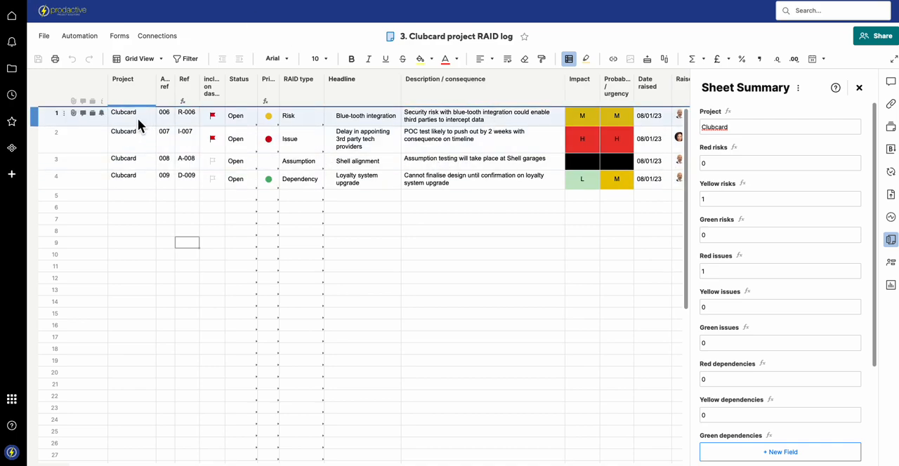
pyautogui.click(125, 115)
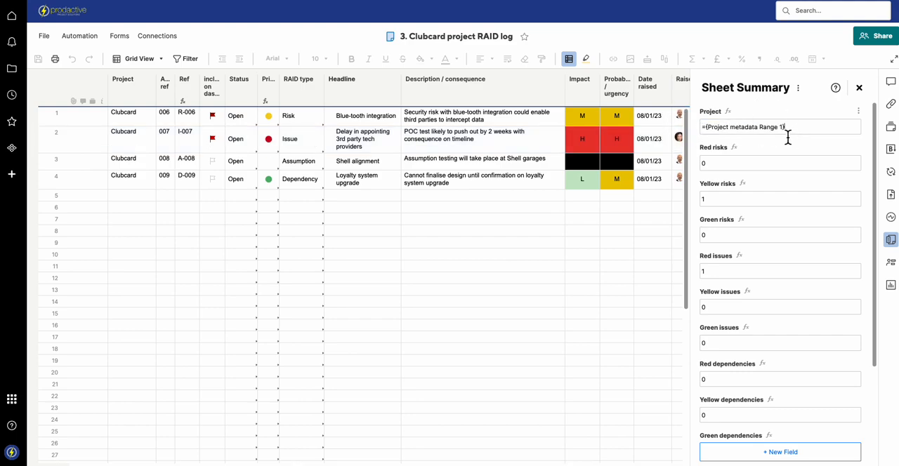
pyautogui.tripleClick(742, 126)
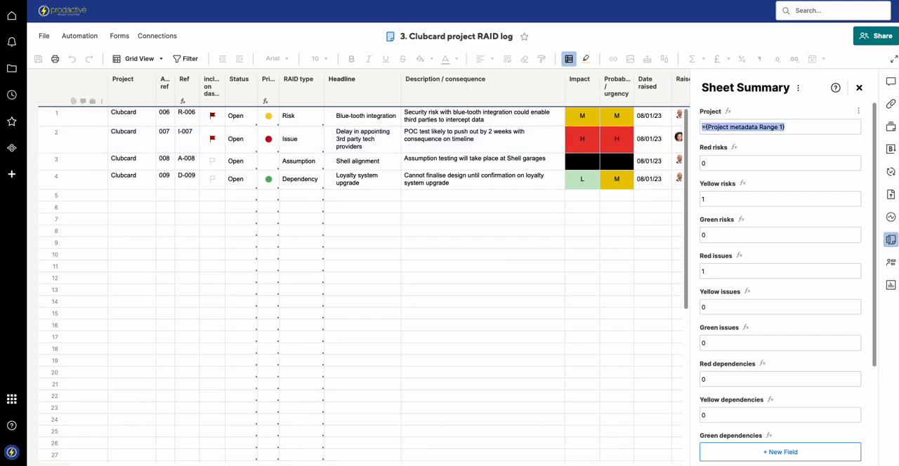
pyautogui.write('Demo nam')
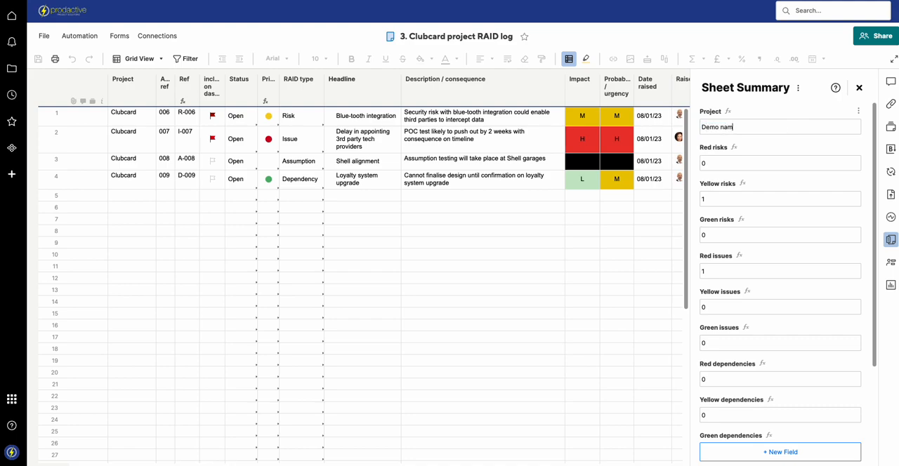
pyautogui.write('e')
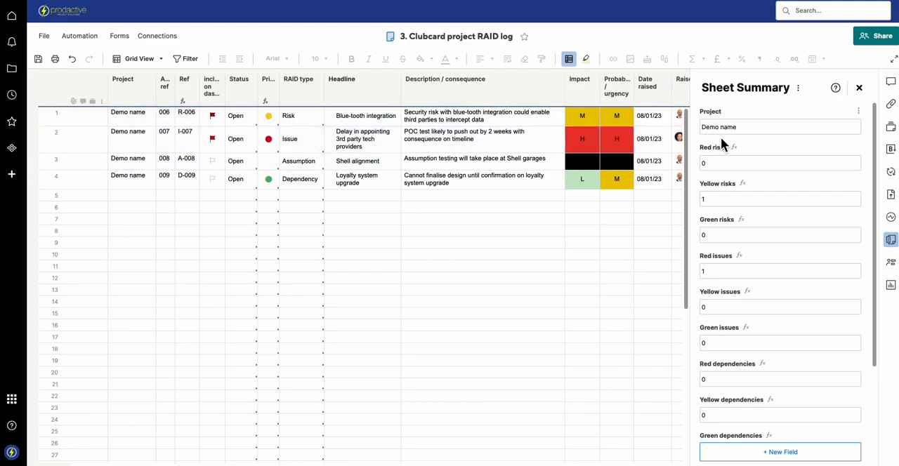
pyautogui.write('Clubcard')
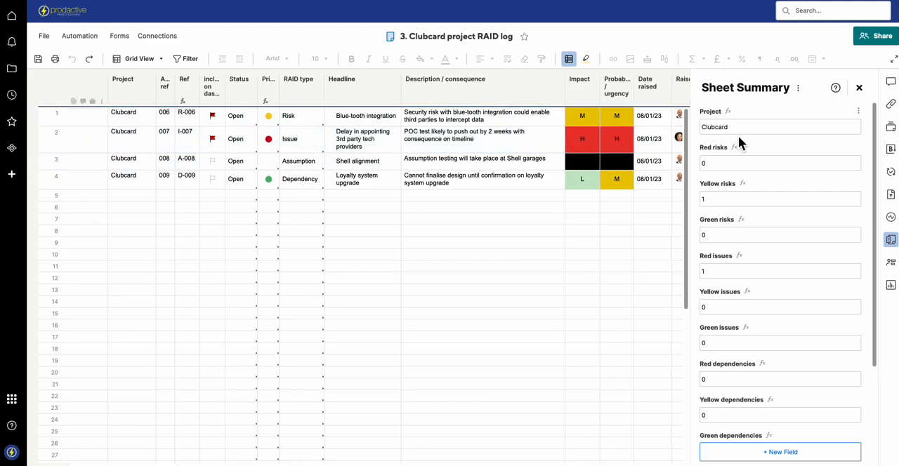
# Commit the Project summary field, reopen it for editing and check its field options.
pyautogui.click(779, 126)
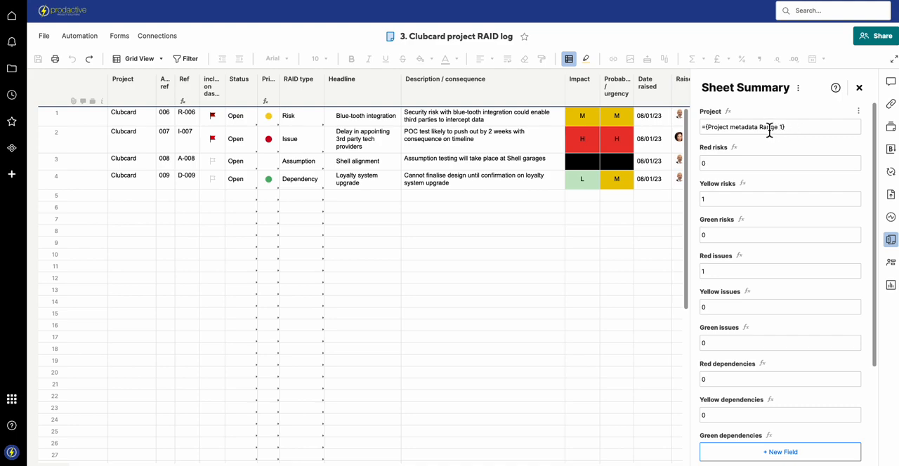
pyautogui.doubleClick(737, 126)
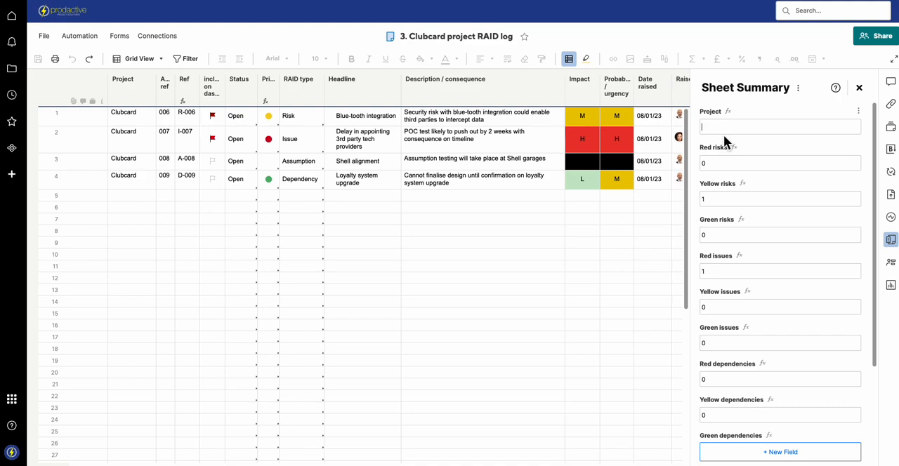
pyautogui.moveTo(871, 115)
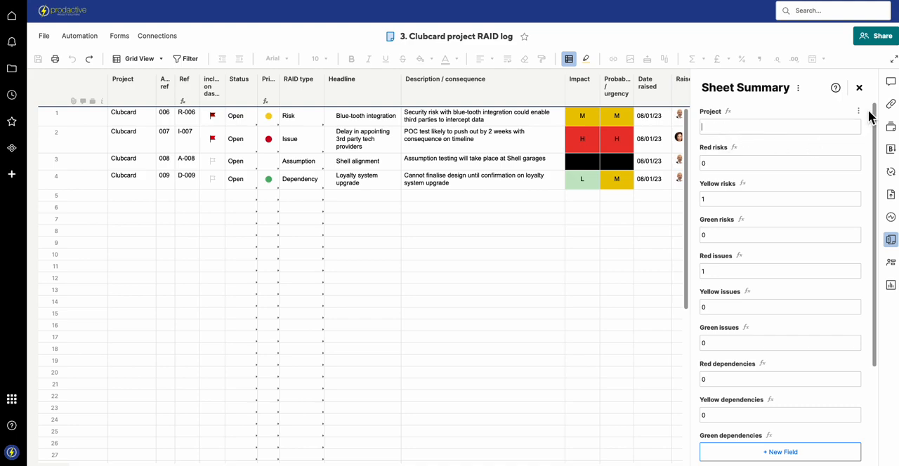
pyautogui.click(858, 111)
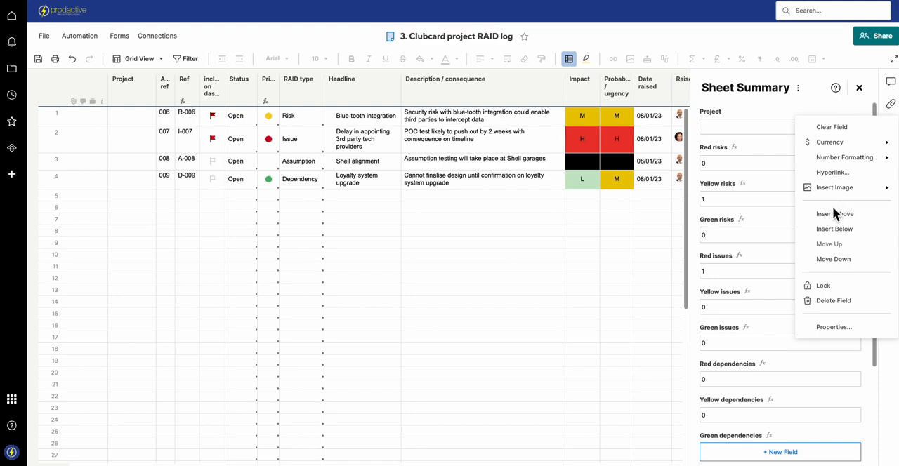
pyautogui.click(733, 126)
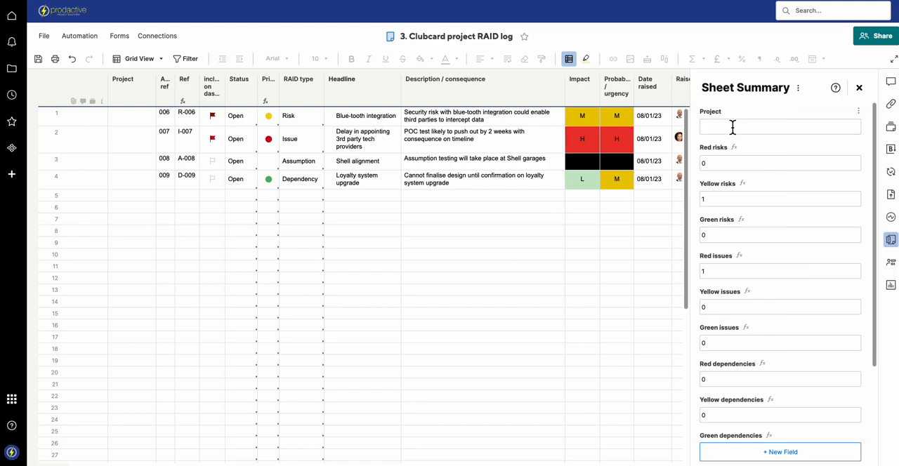
# Start an =IF( formula in the Project summary field.
pyautogui.rightClick(733, 127)
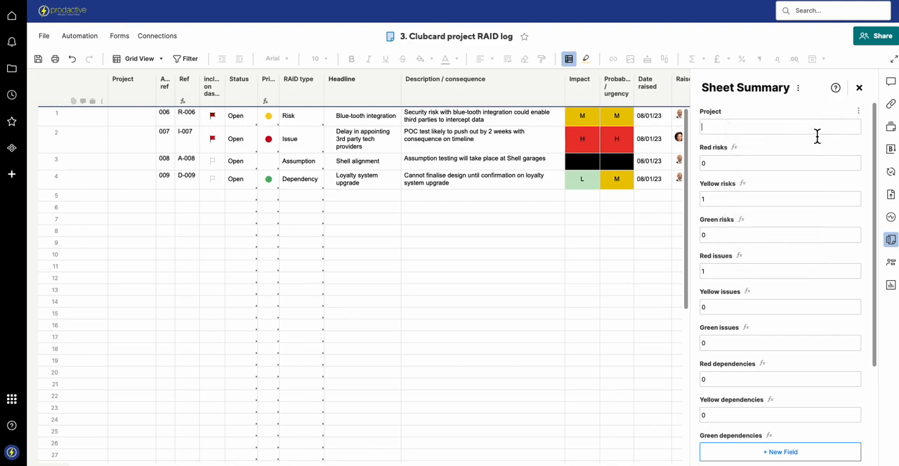
pyautogui.click(362, 195)
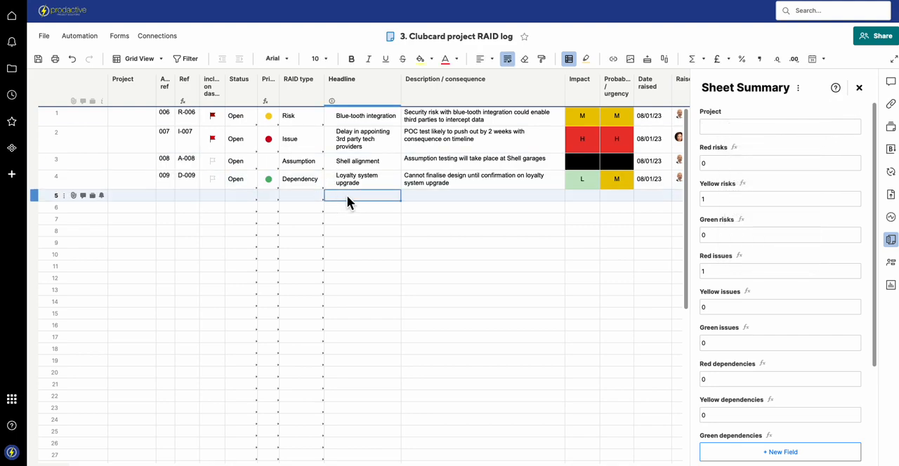
pyautogui.rightClick(362, 195)
pyautogui.write('=')
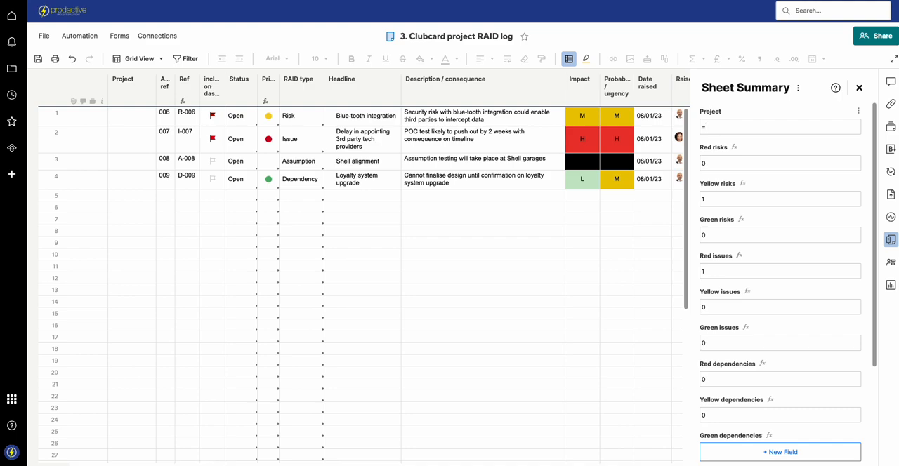
pyautogui.write('if(')
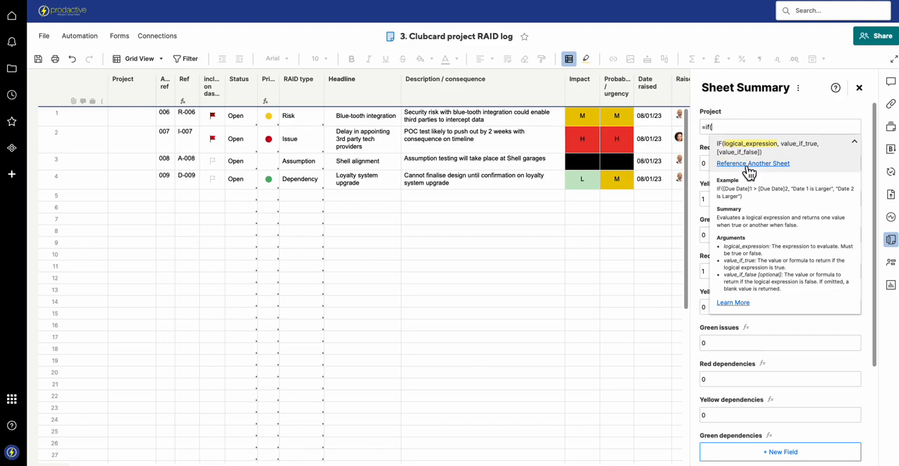
# Choose the Clubcard Project metadata sheet as the cross-sheet reference source.
pyautogui.click(752, 163)
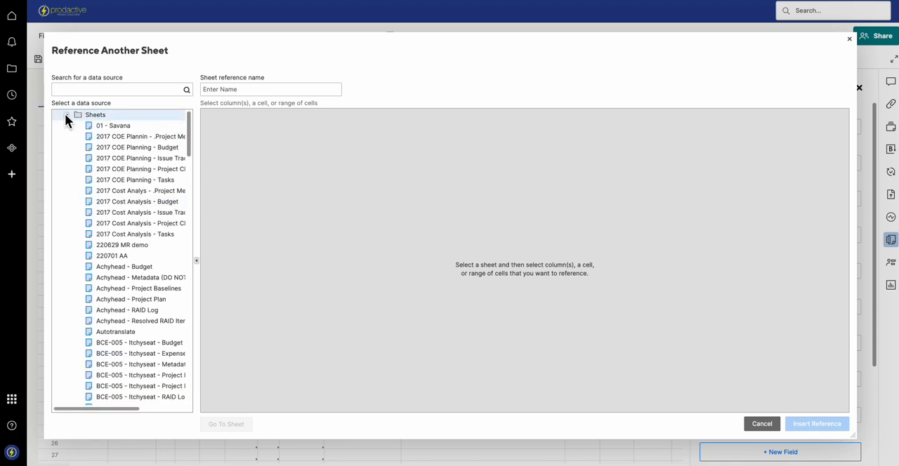
pyautogui.click(76, 115)
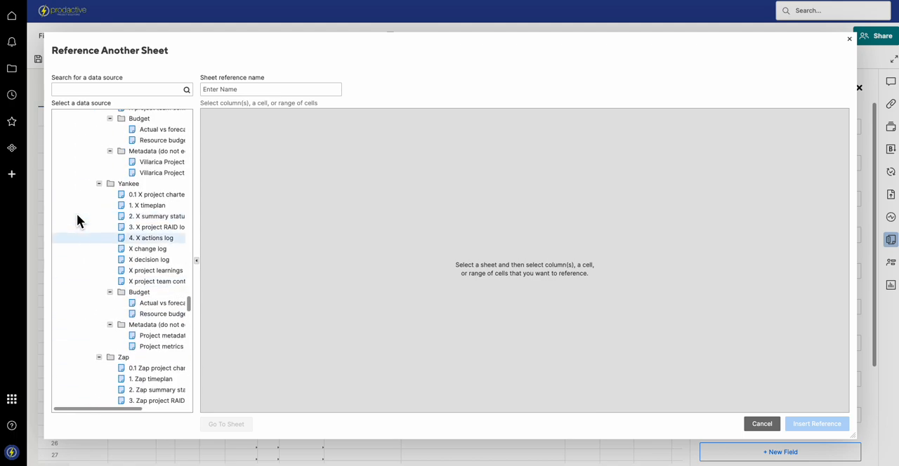
pyautogui.scroll(-3)
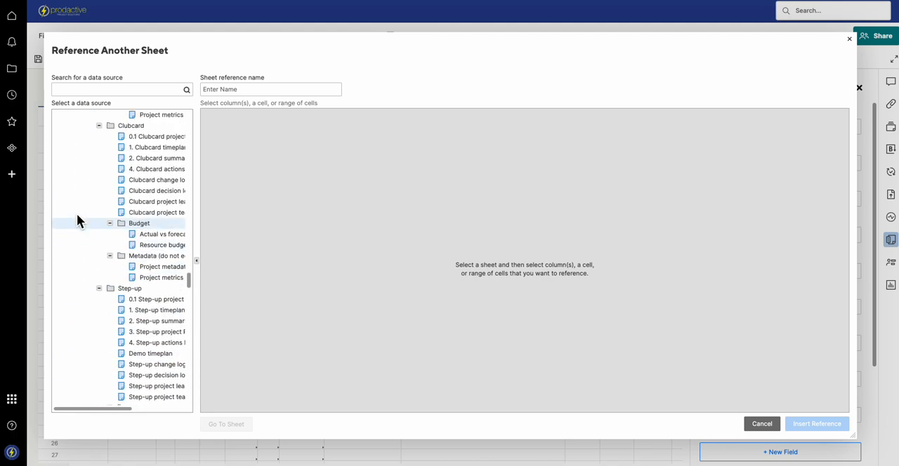
pyautogui.scroll(-3)
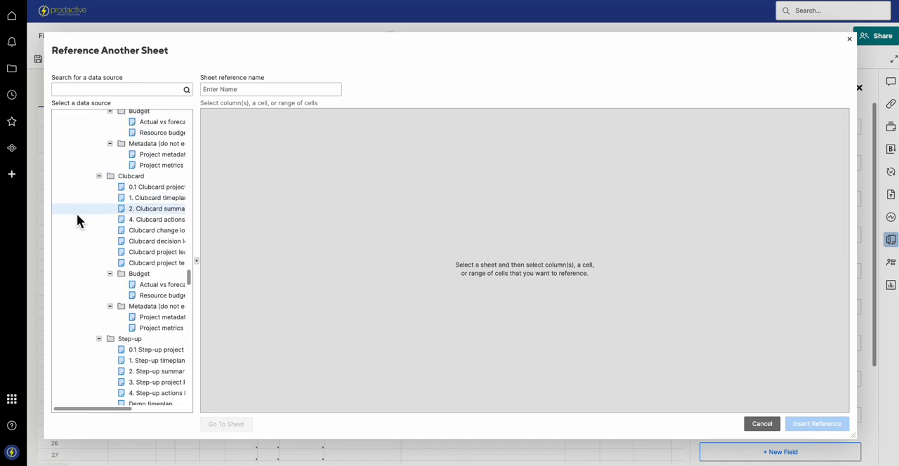
pyautogui.scroll(-3)
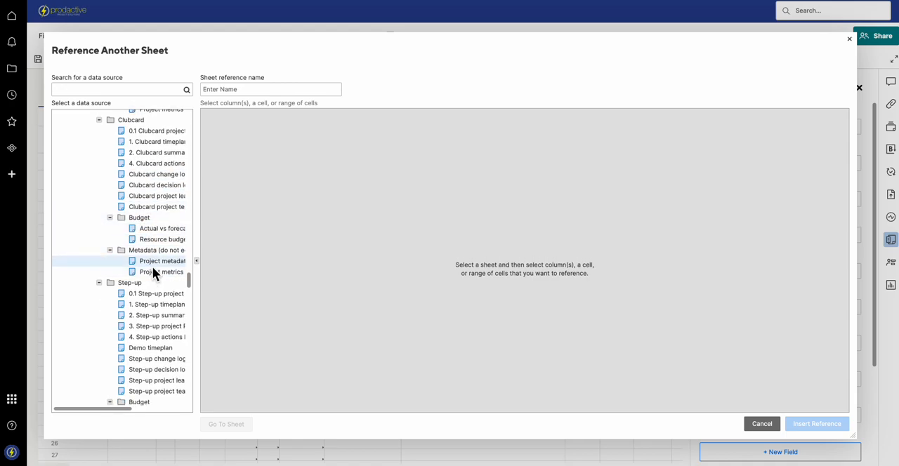
pyautogui.click(153, 261)
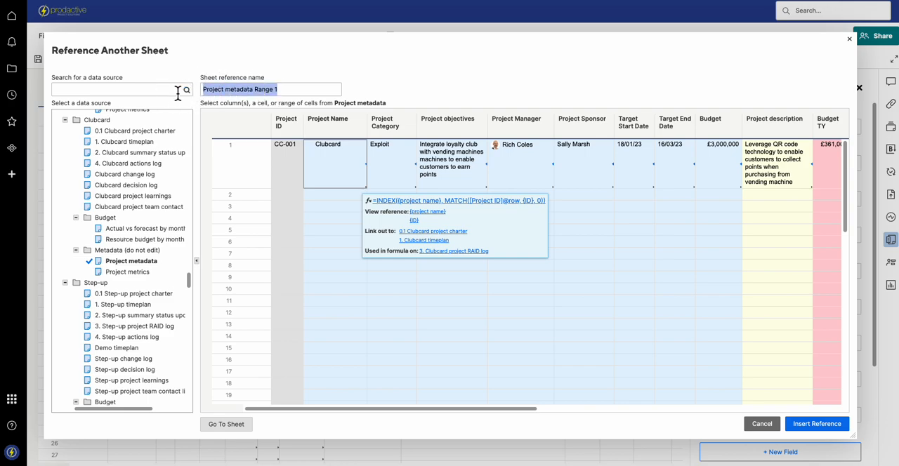
# Insert the Project Name cell as a reference named 'Project name', giving =IF({Project name}.
pyautogui.write('Project name')
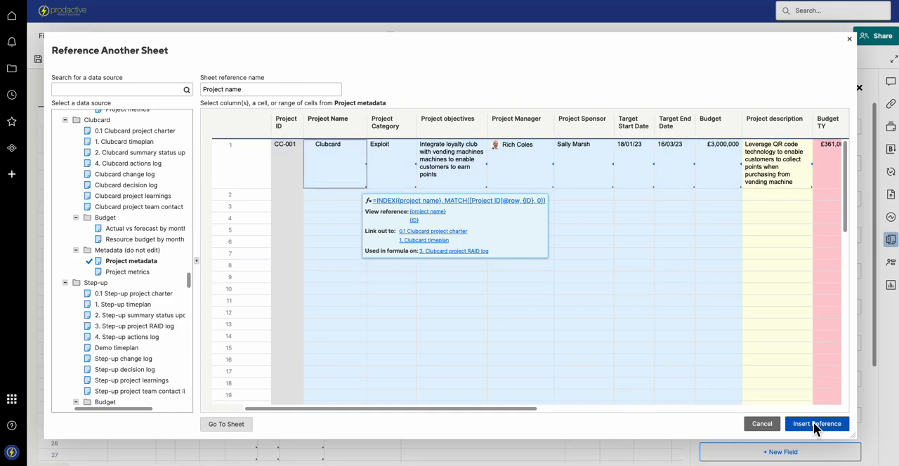
pyautogui.click(820, 424)
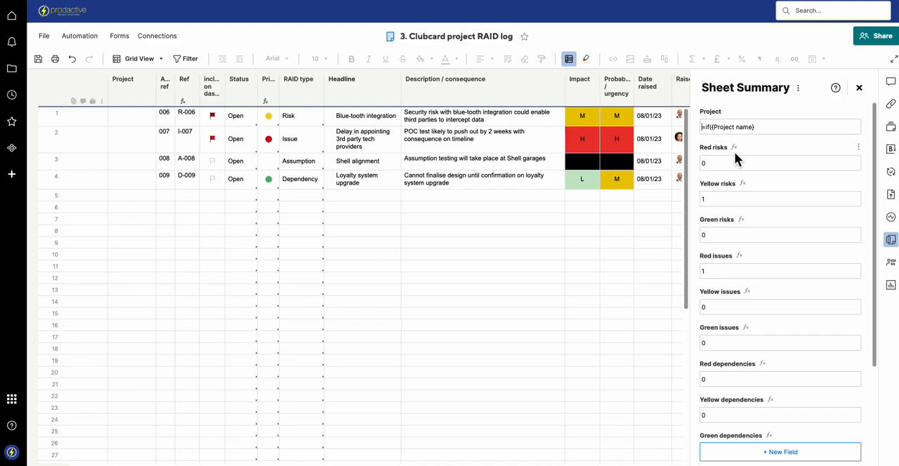
# Commit the summary formula so the Project field resolves to Clubcard.
pyautogui.click(779, 126)
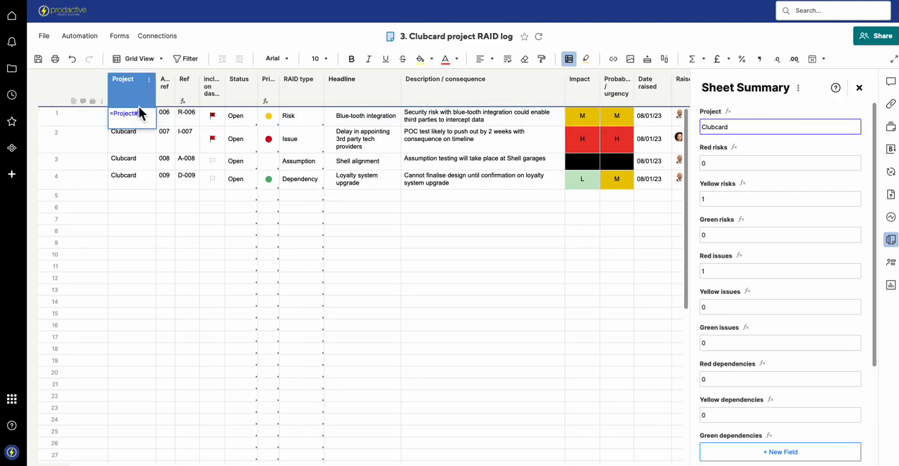
# Add a 'New item' row whose Project cell auto-fills with Clubcard via the column formula.
pyautogui.doubleClick(126, 114)
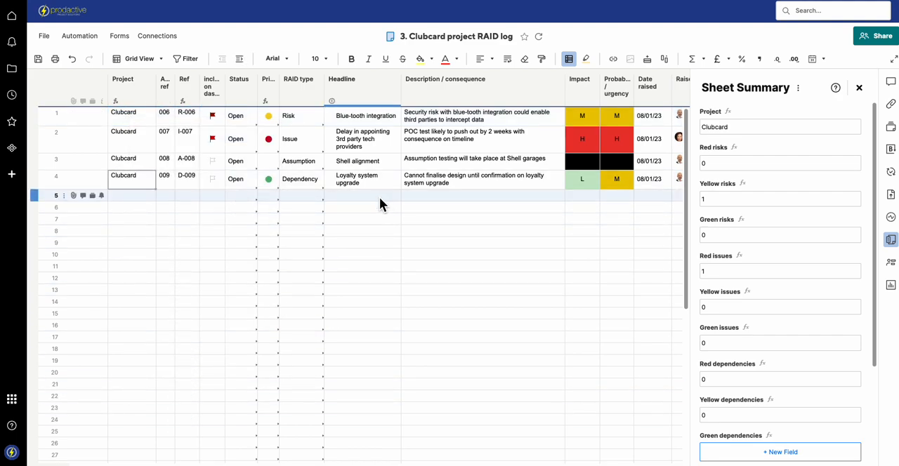
pyautogui.write('New ite')
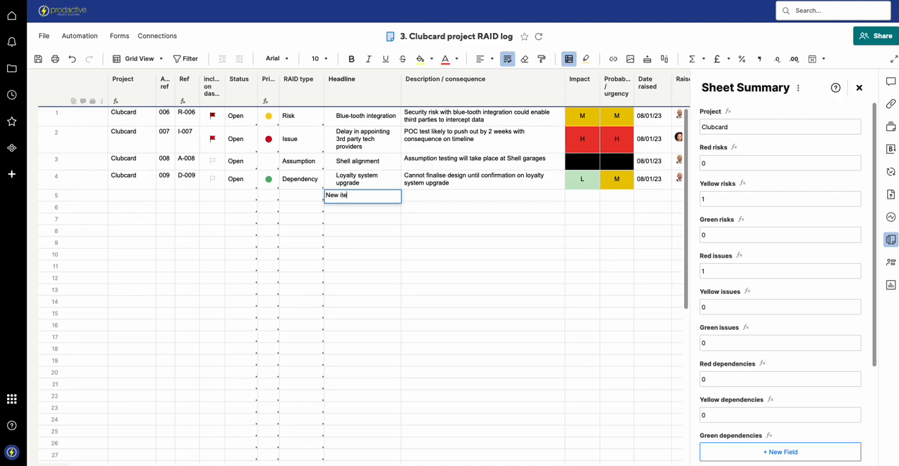
pyautogui.press('Enter')
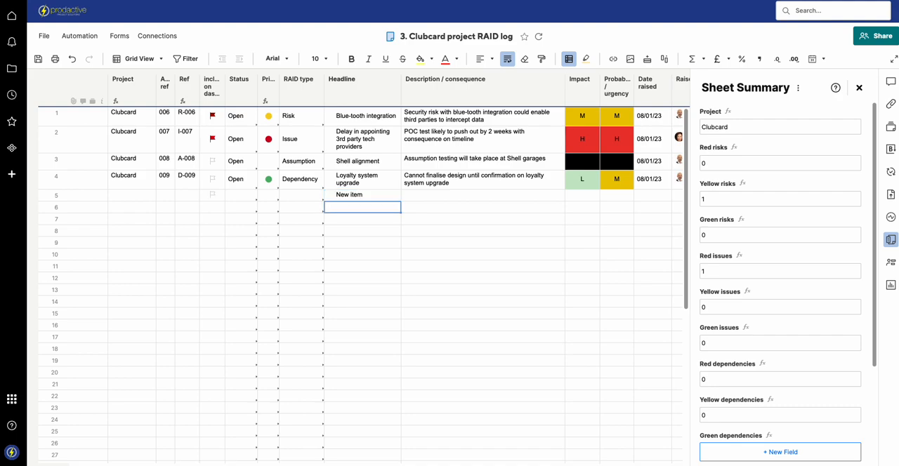
pyautogui.click(132, 194)
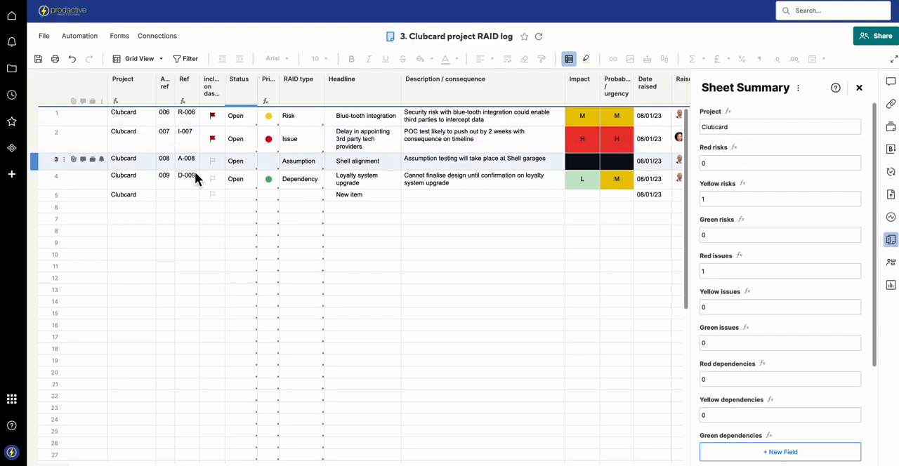
# Select the Project column and enter the plain value Clubcard in the Project summary field.
pyautogui.click(123, 79)
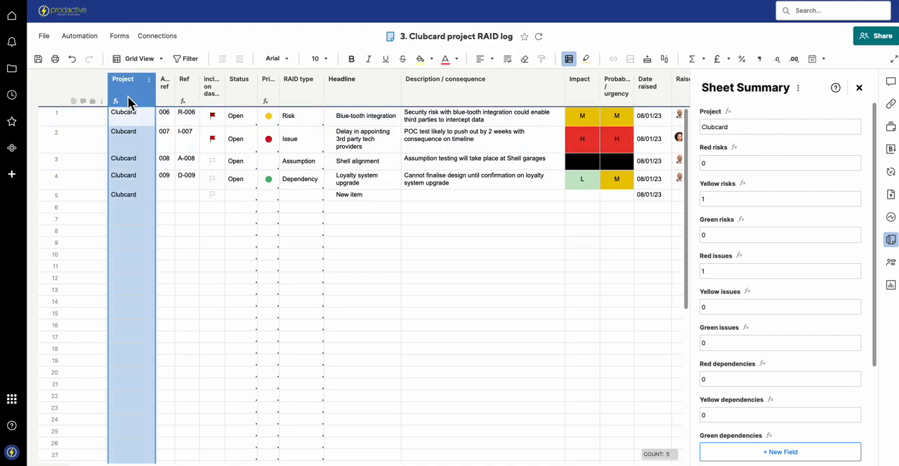
pyautogui.moveTo(890, 103)
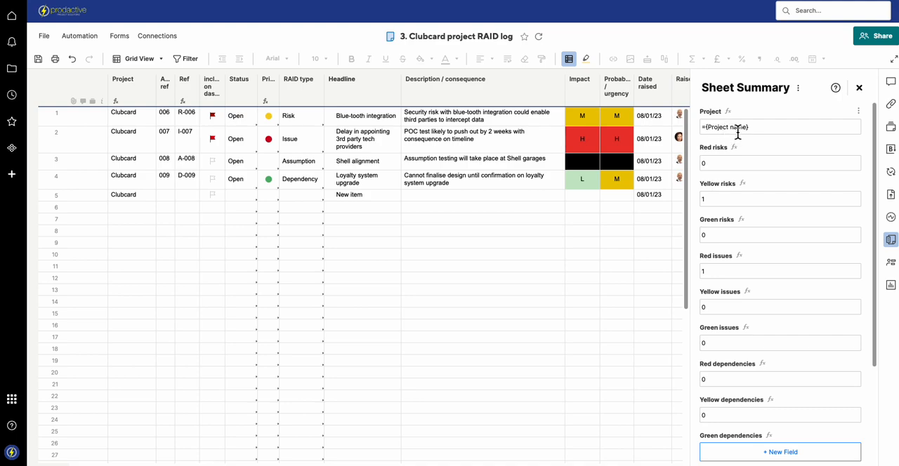
pyautogui.write('Clubcard')
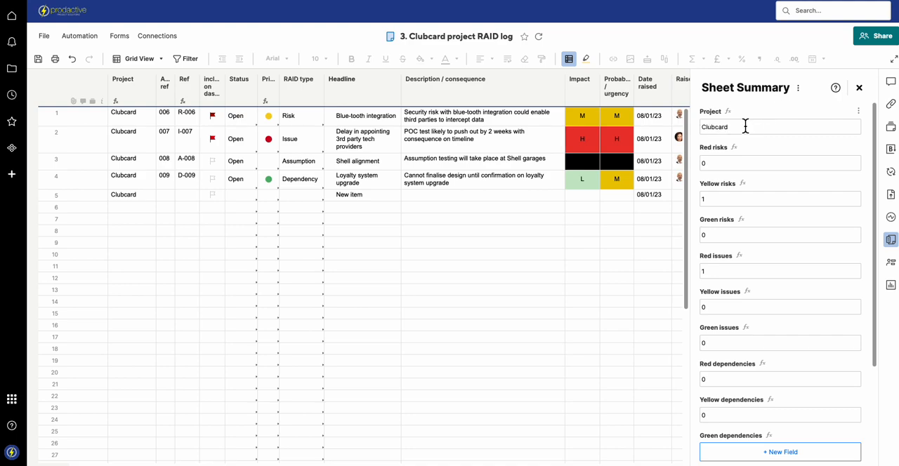